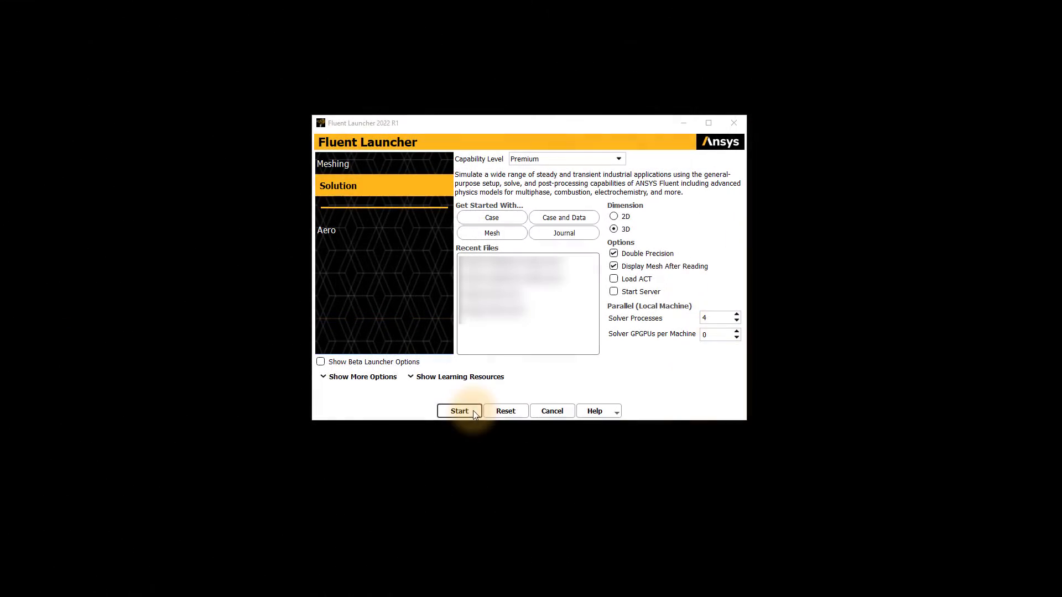
- Start a 3D double-precision Solution session with 4 processes and dismiss the welcome page
left_click(459, 411)
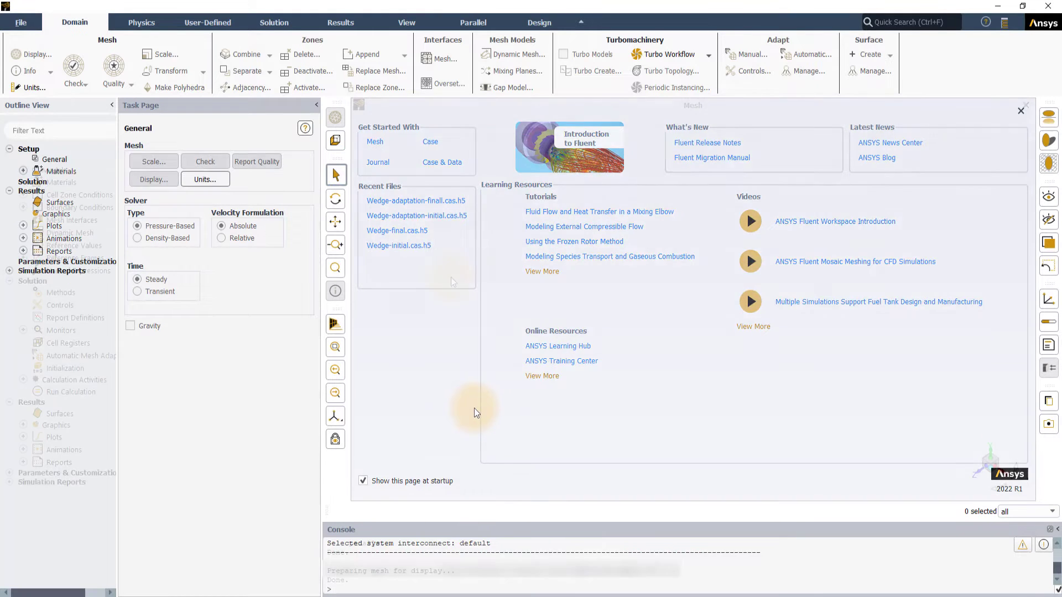
left_click(1021, 106)
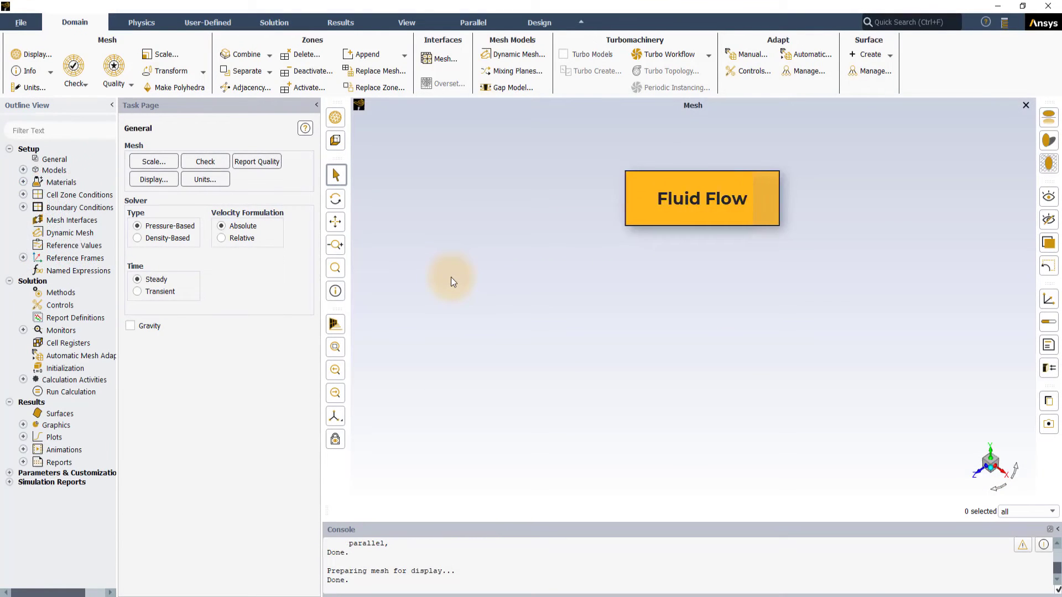